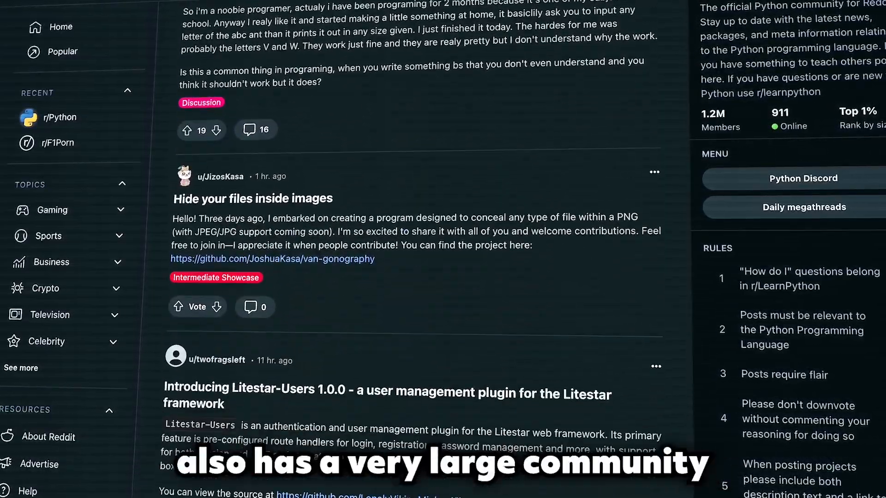
pyautogui.scroll(-3)
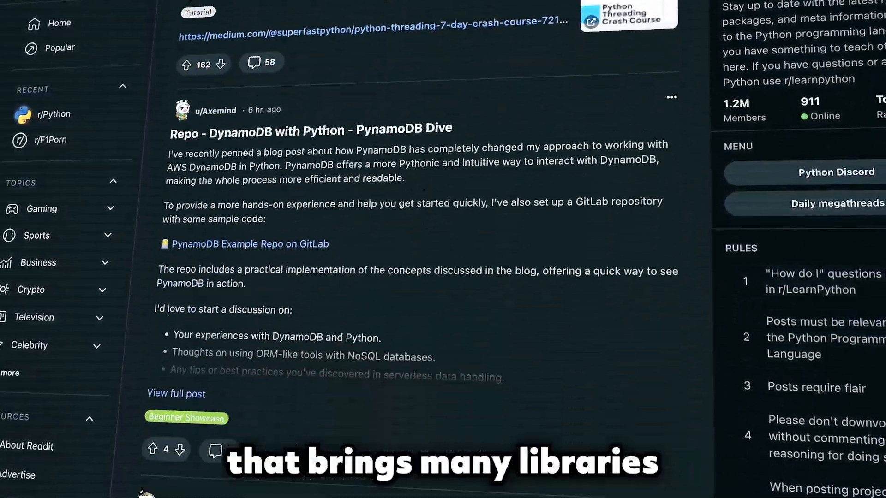